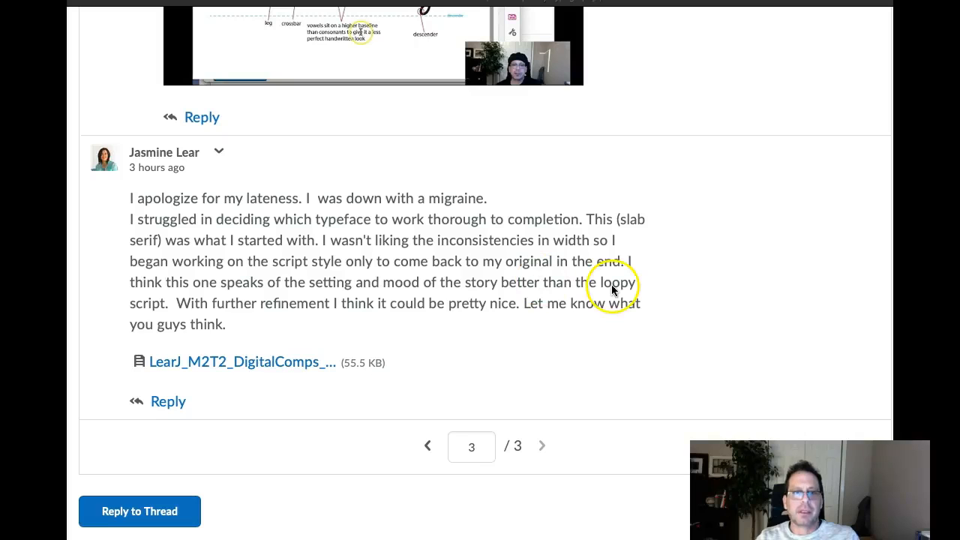
{"action": "left_click", "coordinate": [243, 361]}
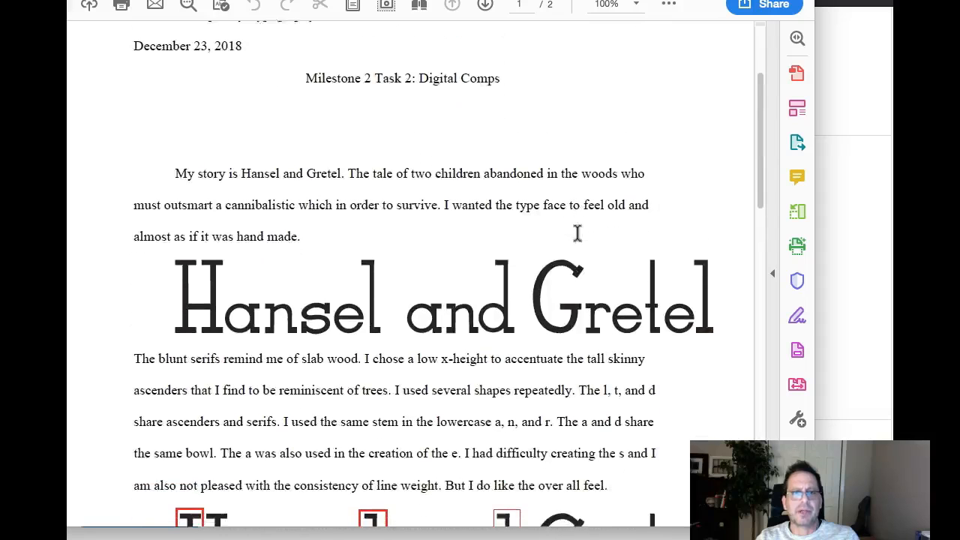
Step: Scroll down to the annotated second 'Hansel and Gretel' title with its boxed and circled letters
{"action": "scroll", "scroll_direction": "down", "scroll_amount": 3}
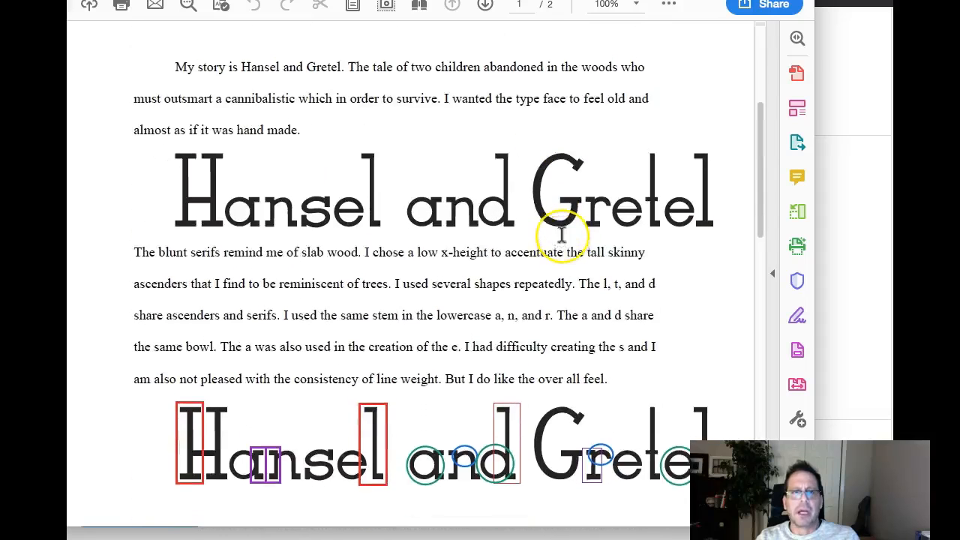
{"action": "scroll", "scroll_direction": "down", "scroll_amount": 3}
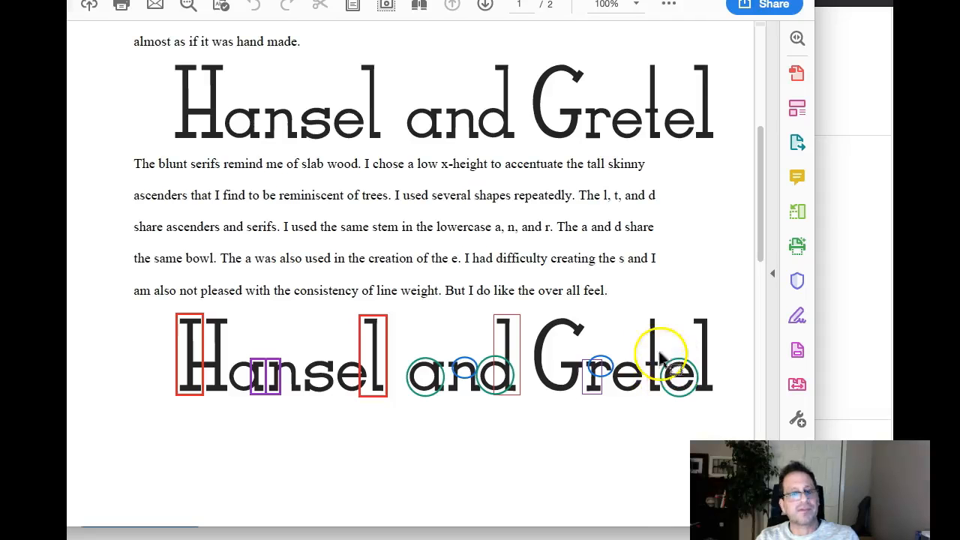
{"action": "mouse_move", "coordinate": [378, 405]}
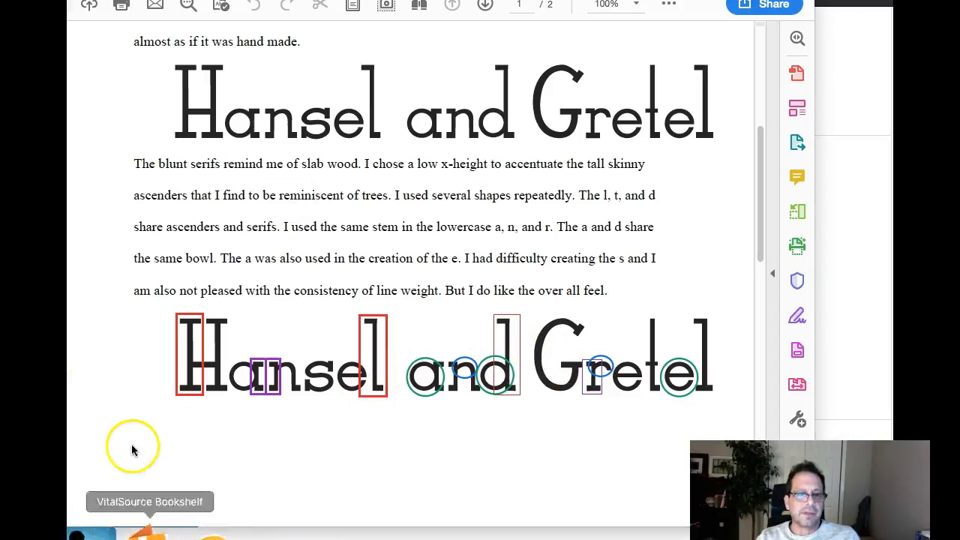
{"action": "mouse_move", "coordinate": [561, 381]}
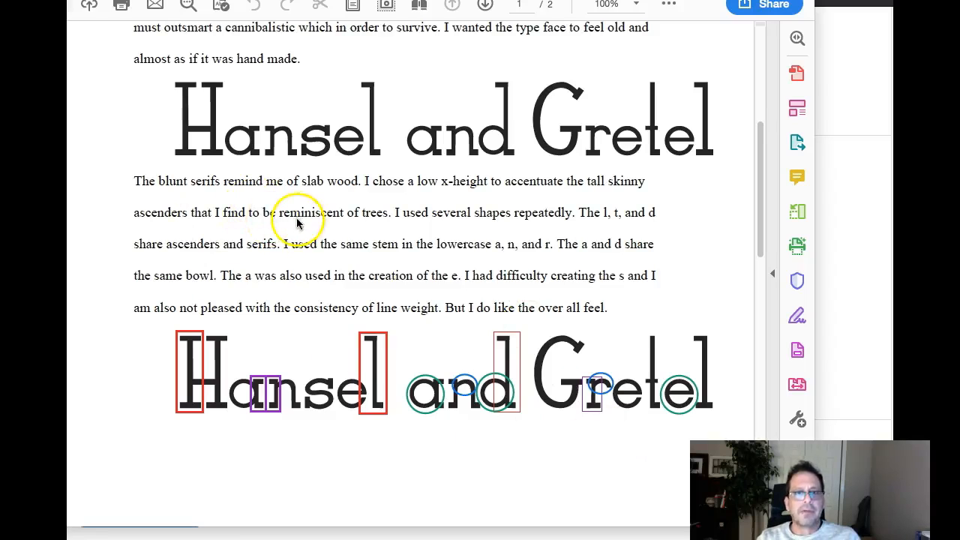
{"action": "mouse_move", "coordinate": [368, 118]}
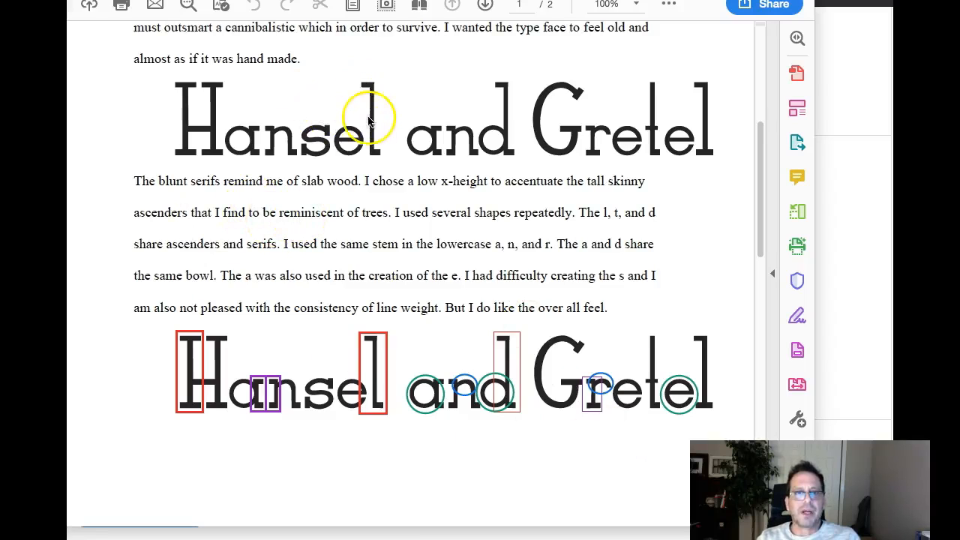
{"action": "mouse_move", "coordinate": [367, 143]}
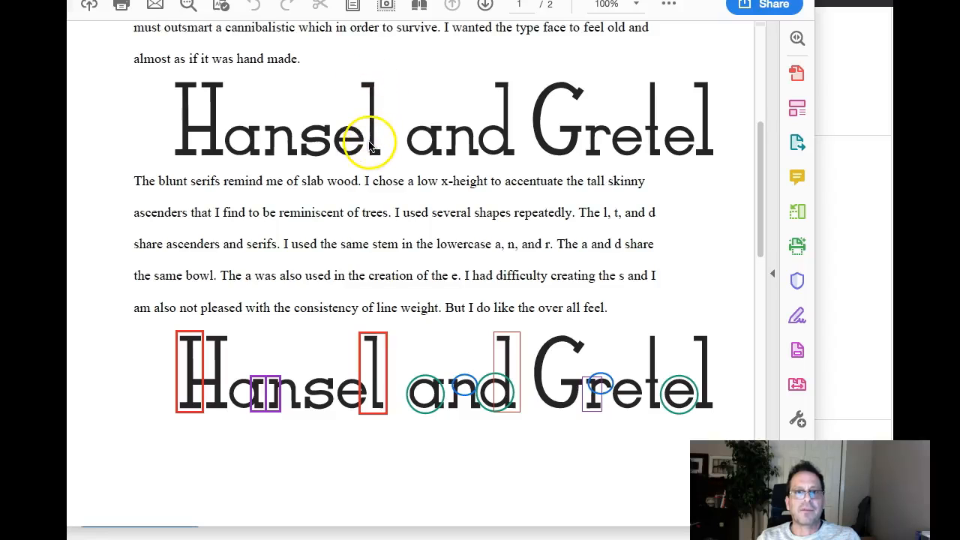
{"action": "mouse_move", "coordinate": [471, 147]}
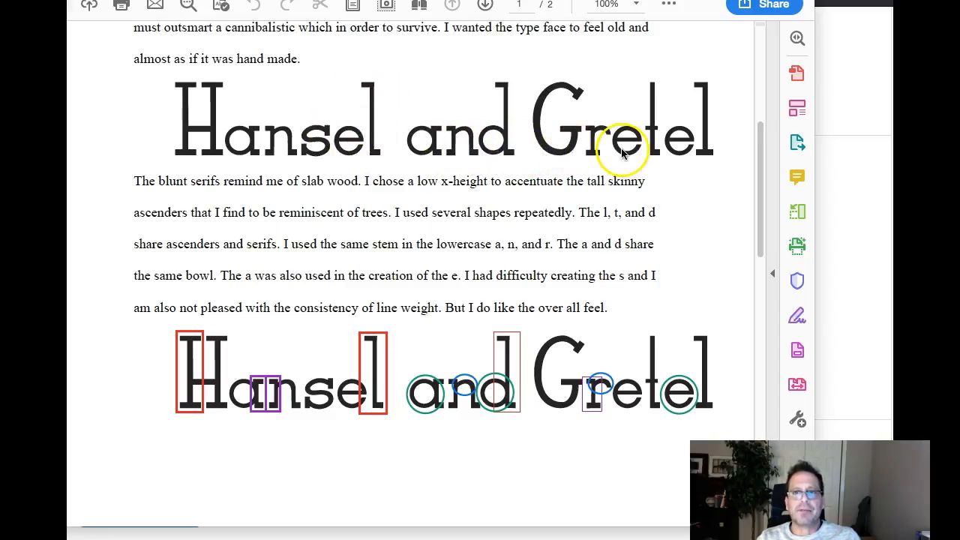
{"action": "mouse_move", "coordinate": [611, 147]}
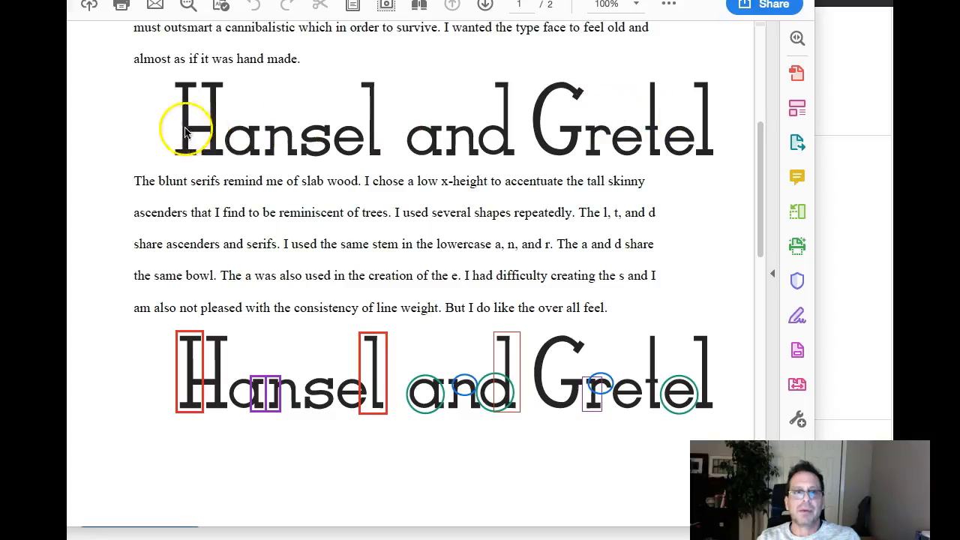
{"action": "mouse_move", "coordinate": [228, 132]}
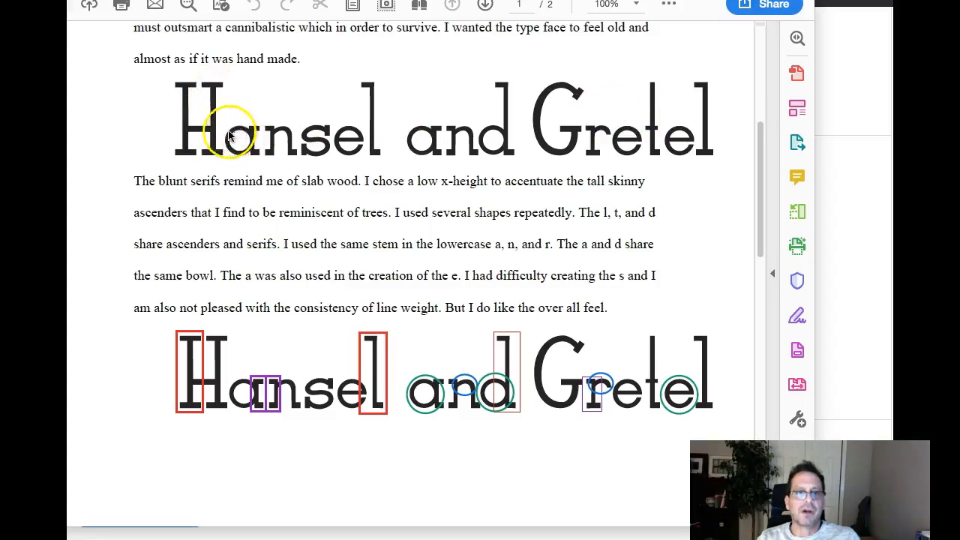
{"action": "mouse_move", "coordinate": [372, 147]}
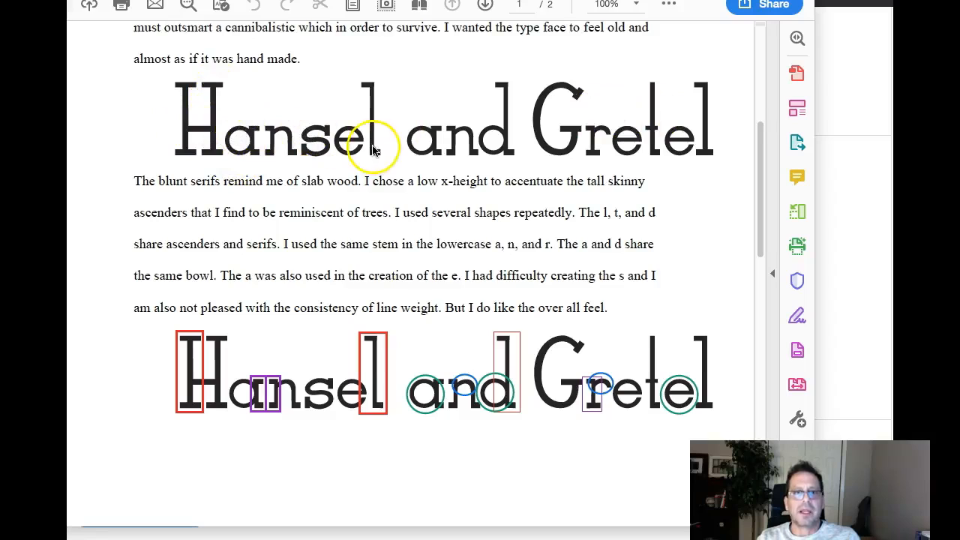
{"action": "mouse_move", "coordinate": [708, 186]}
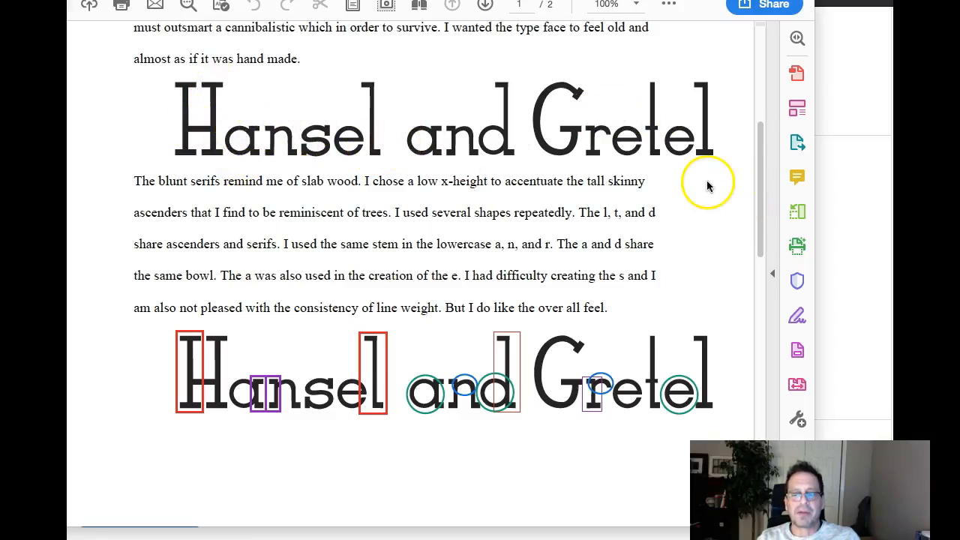
{"action": "mouse_move", "coordinate": [516, 155]}
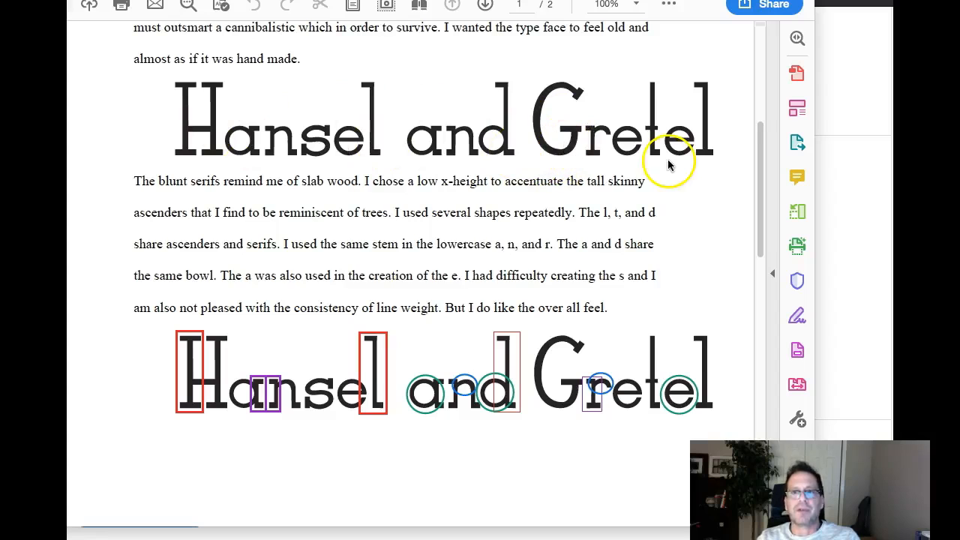
{"action": "mouse_move", "coordinate": [555, 98]}
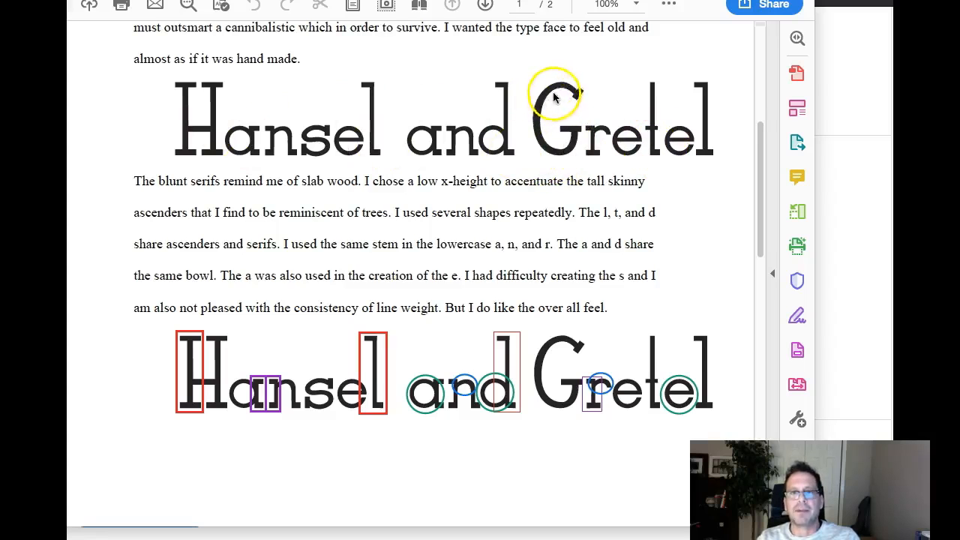
{"action": "mouse_move", "coordinate": [611, 142]}
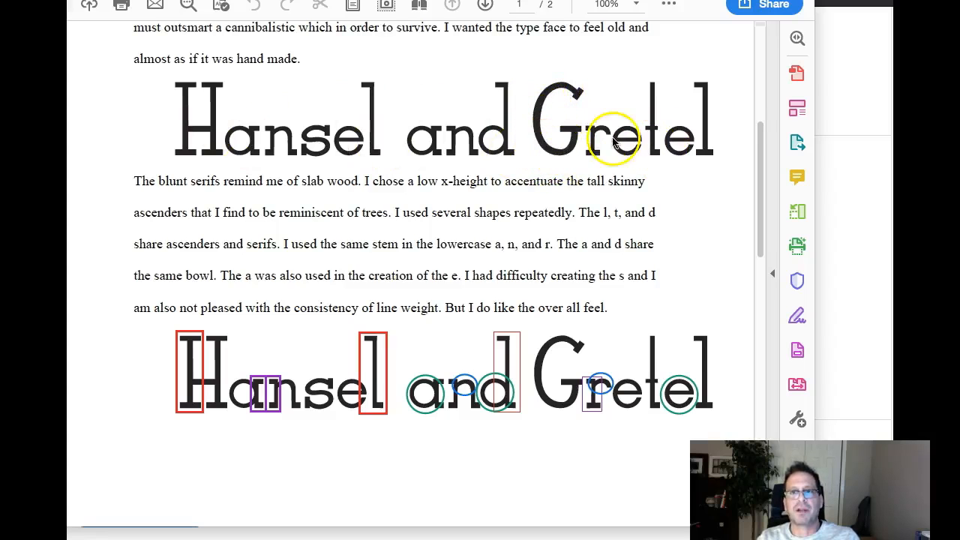
{"action": "mouse_move", "coordinate": [582, 138]}
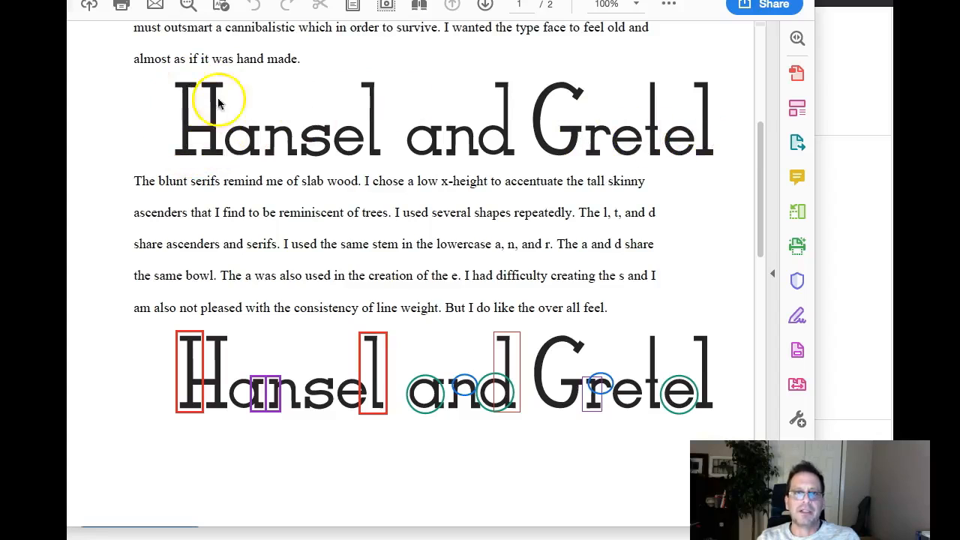
{"action": "mouse_move", "coordinate": [703, 90]}
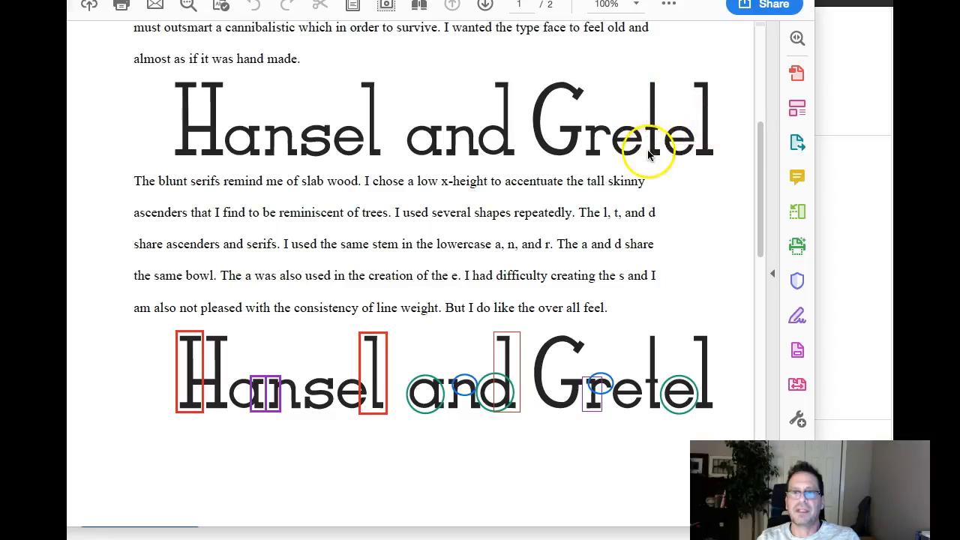
{"action": "mouse_move", "coordinate": [707, 157]}
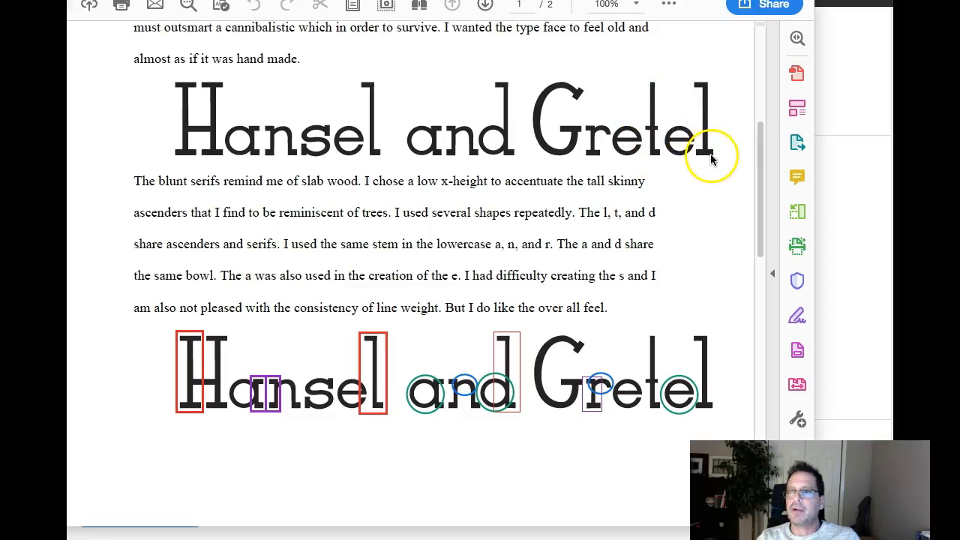
{"action": "mouse_move", "coordinate": [704, 90]}
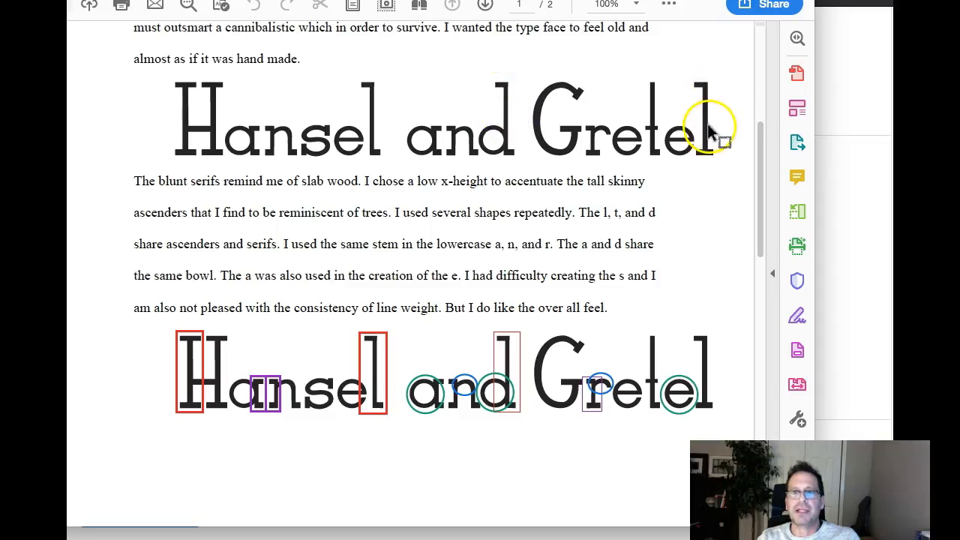
{"action": "mouse_move", "coordinate": [372, 153]}
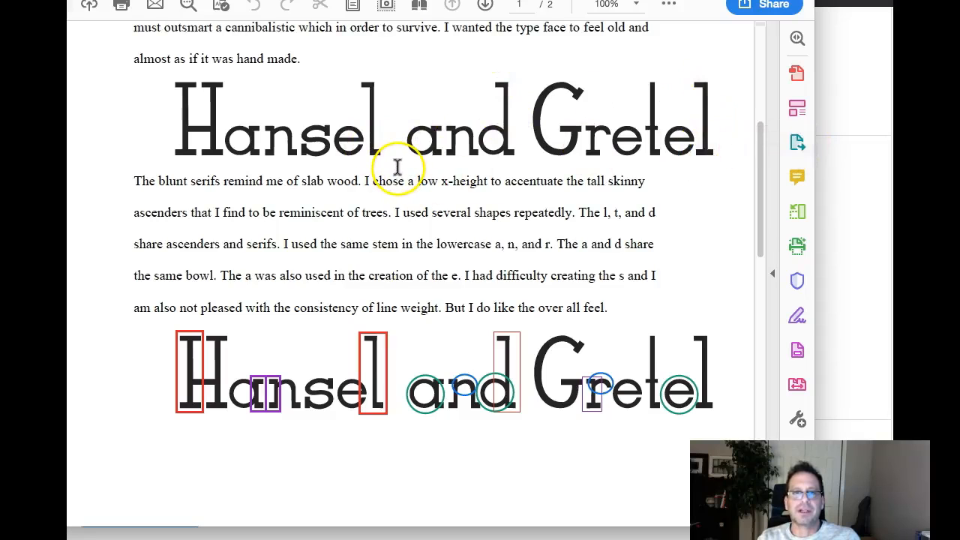
{"action": "mouse_move", "coordinate": [375, 117]}
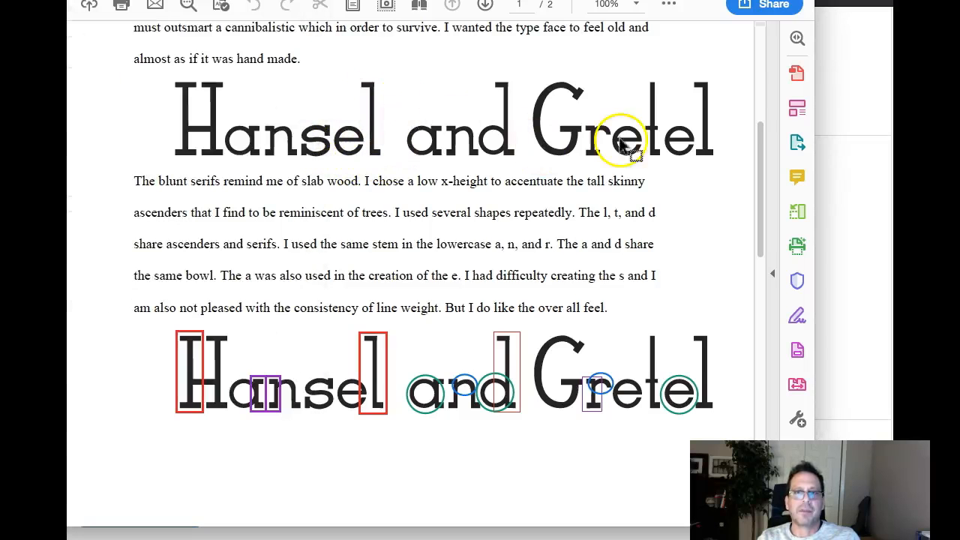
{"action": "mouse_move", "coordinate": [708, 157]}
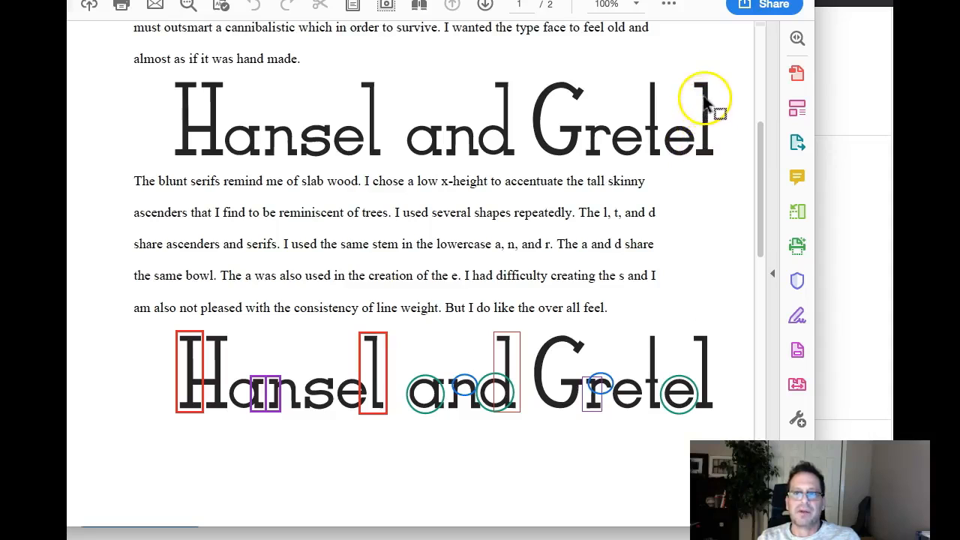
{"action": "mouse_move", "coordinate": [731, 187]}
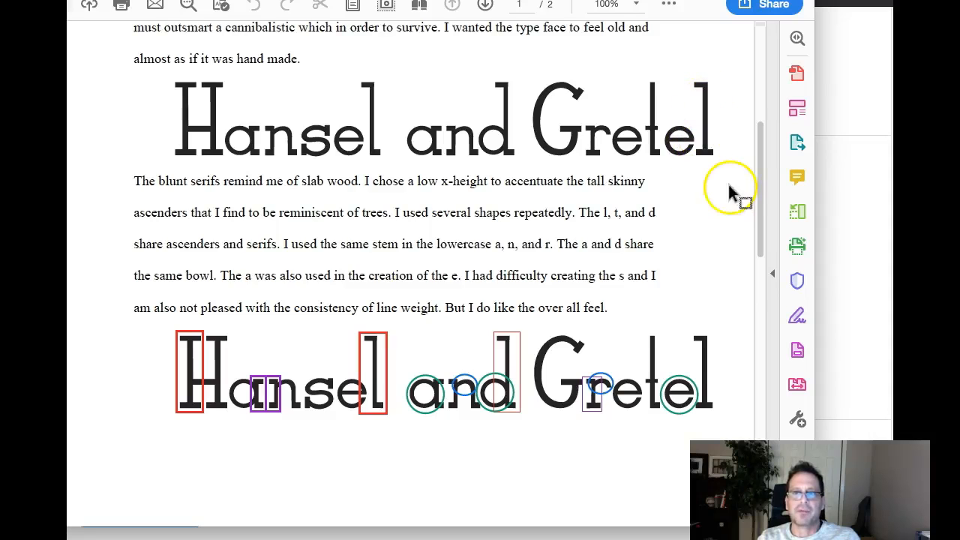
{"action": "mouse_move", "coordinate": [657, 157]}
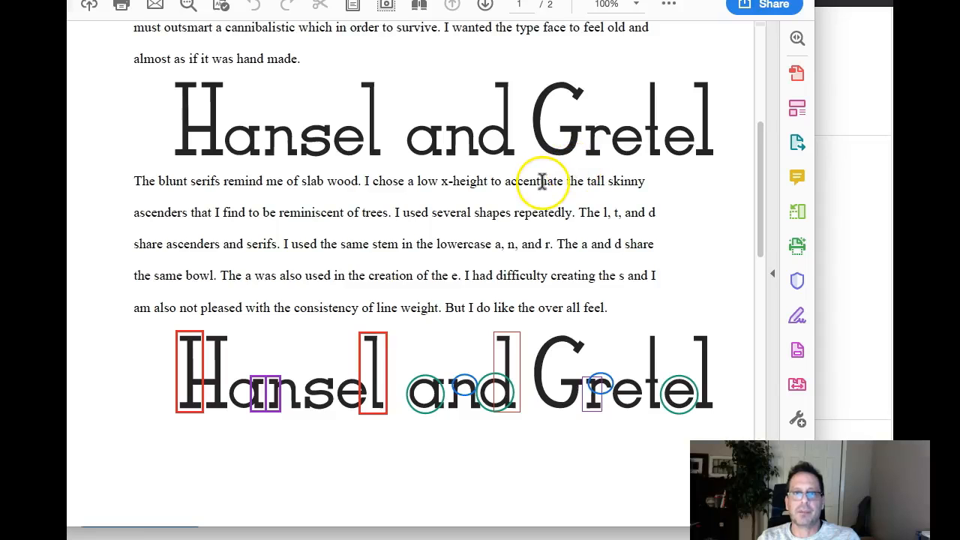
{"action": "mouse_move", "coordinate": [408, 142]}
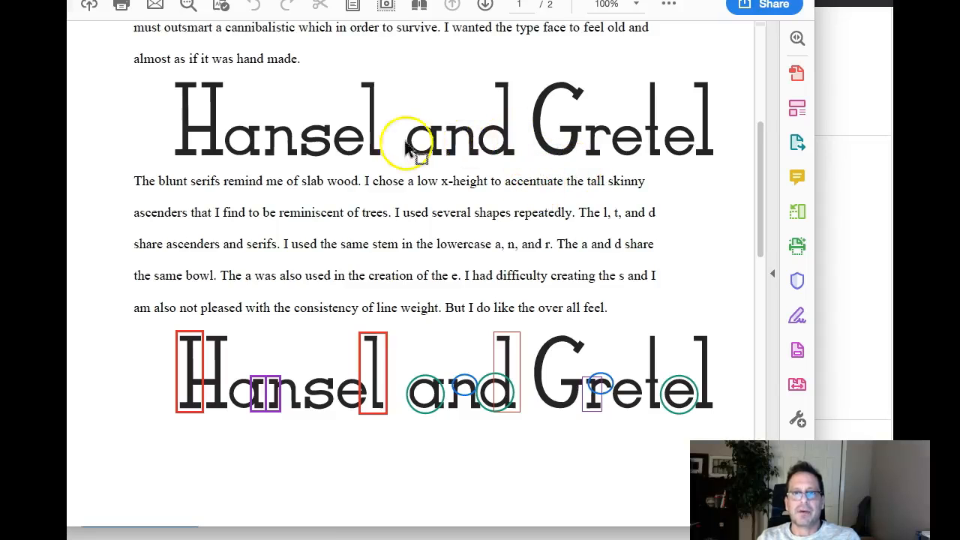
{"action": "mouse_move", "coordinate": [472, 132]}
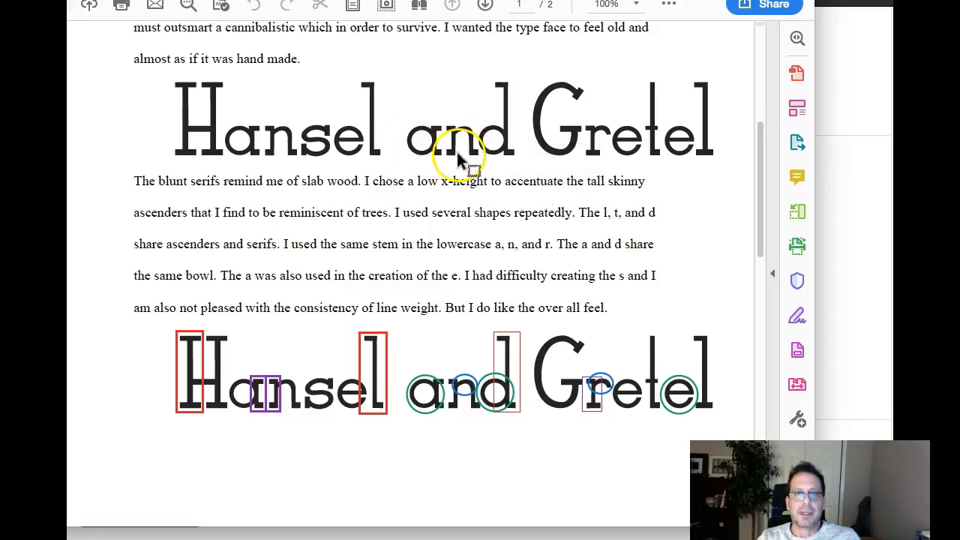
{"action": "mouse_move", "coordinate": [263, 162]}
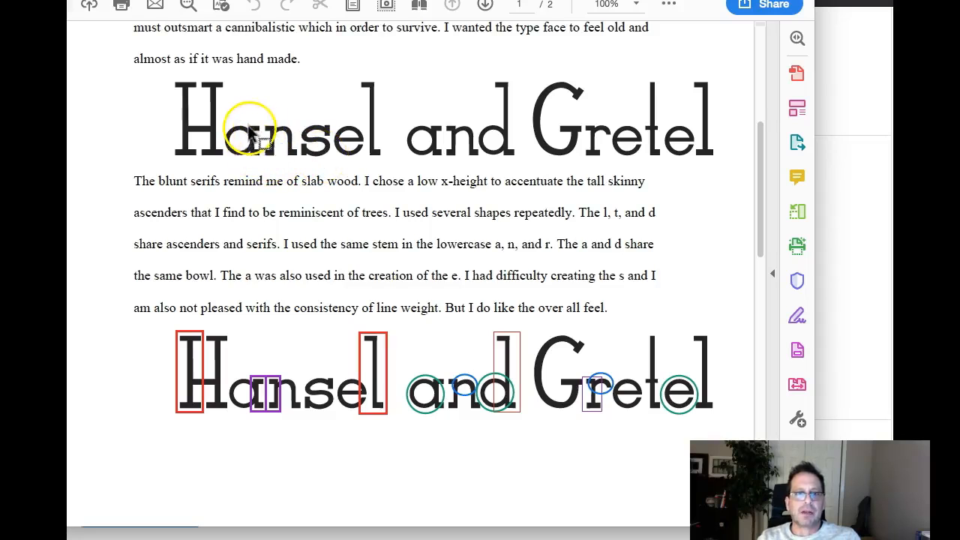
{"action": "mouse_move", "coordinate": [323, 416]}
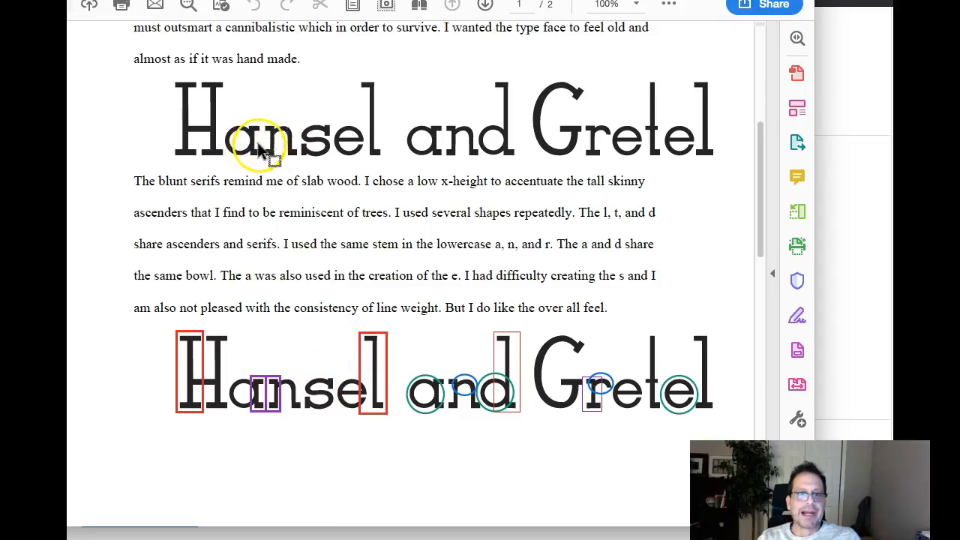
{"action": "mouse_move", "coordinate": [450, 132]}
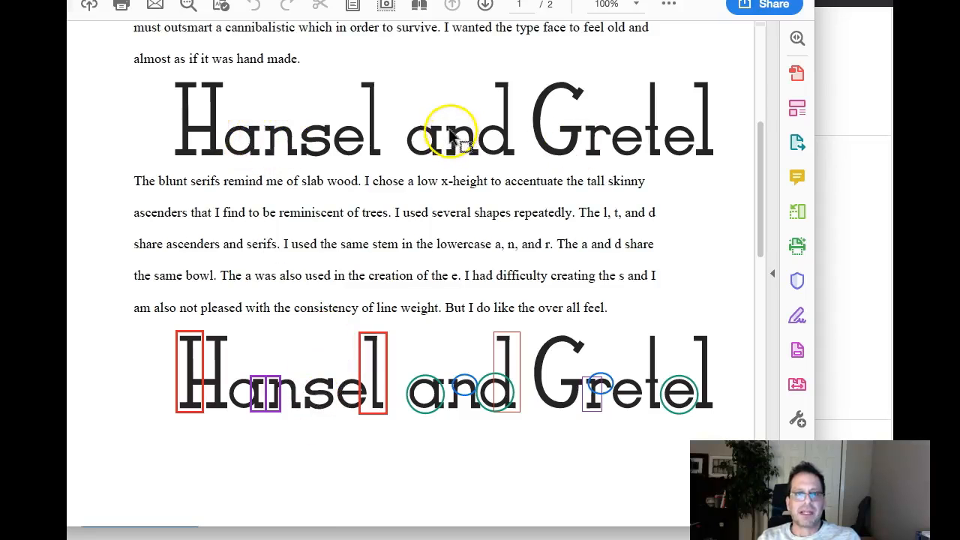
{"action": "mouse_move", "coordinate": [438, 157]}
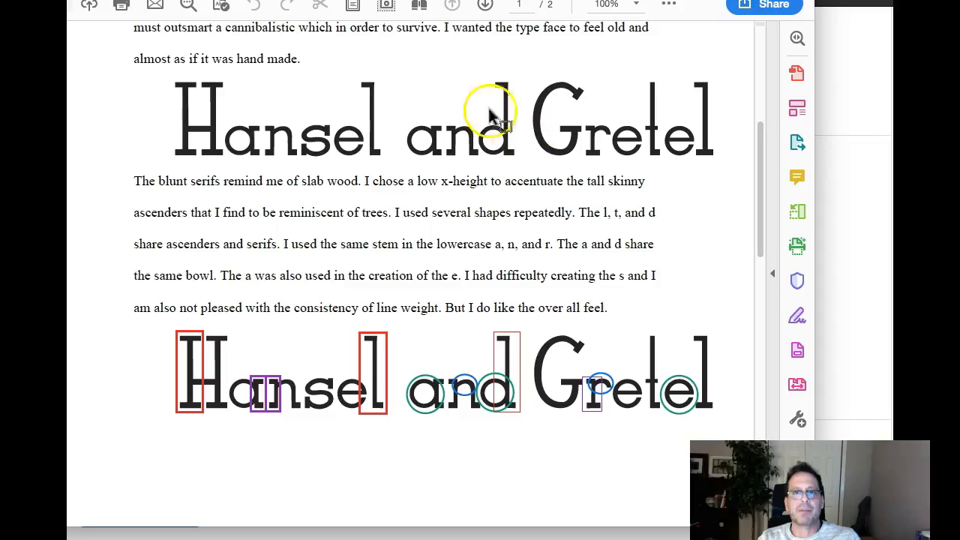
{"action": "mouse_move", "coordinate": [423, 153]}
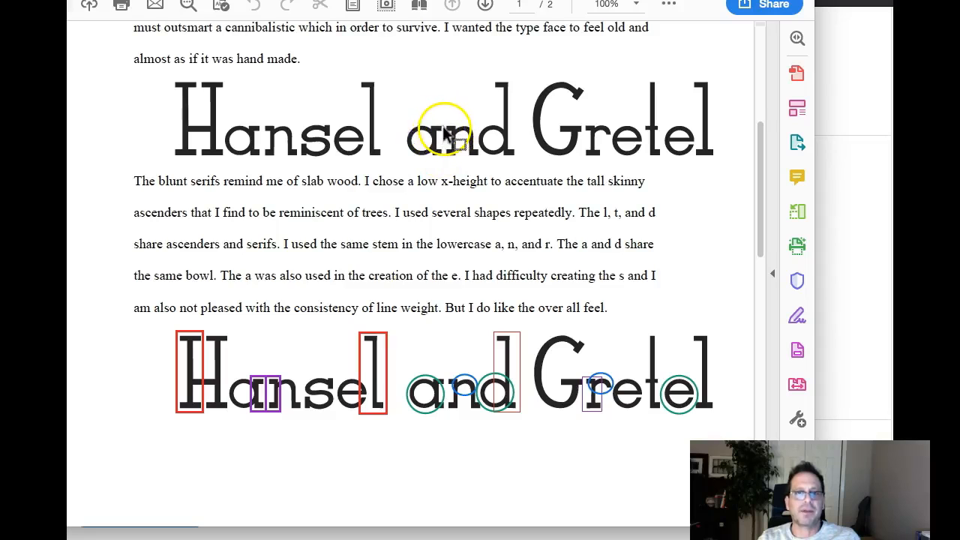
{"action": "mouse_move", "coordinate": [443, 158]}
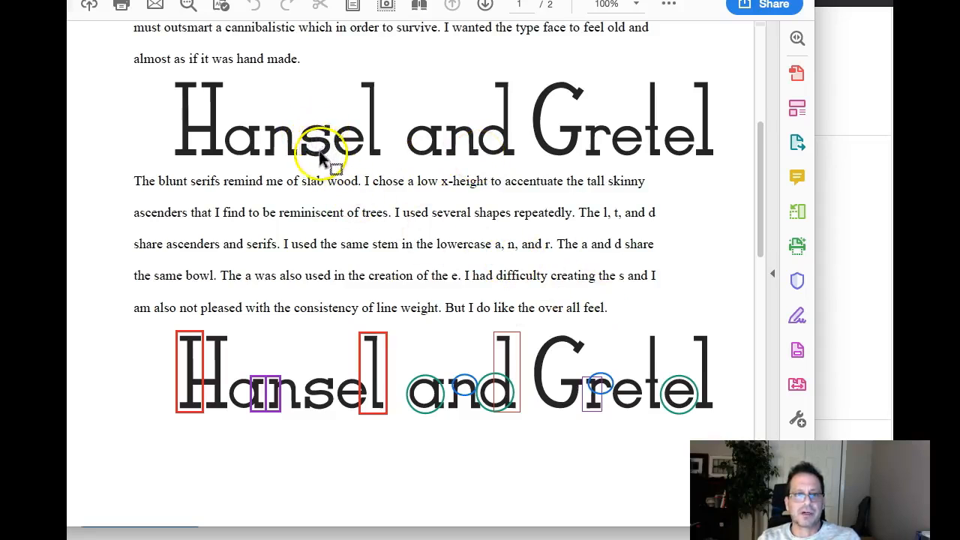
{"action": "mouse_move", "coordinate": [315, 142]}
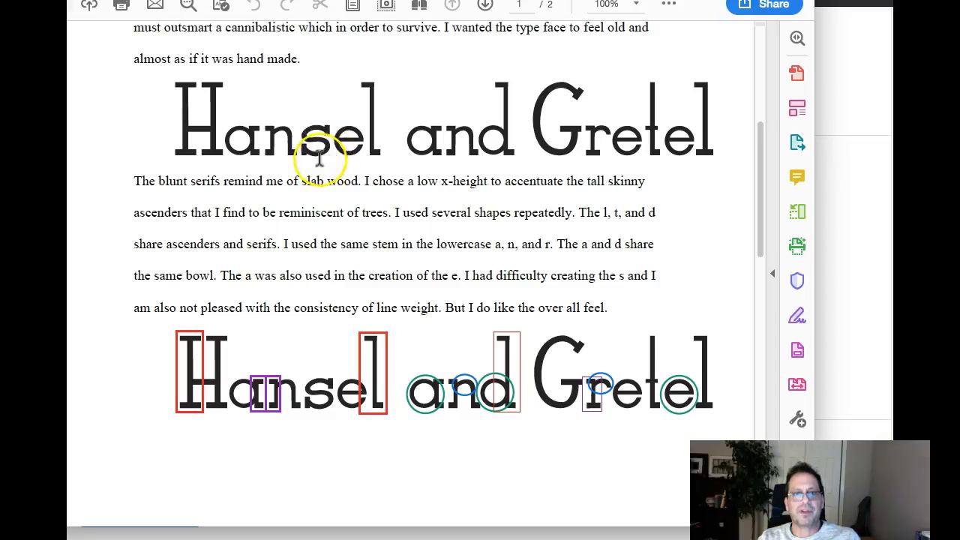
{"action": "mouse_move", "coordinate": [432, 170]}
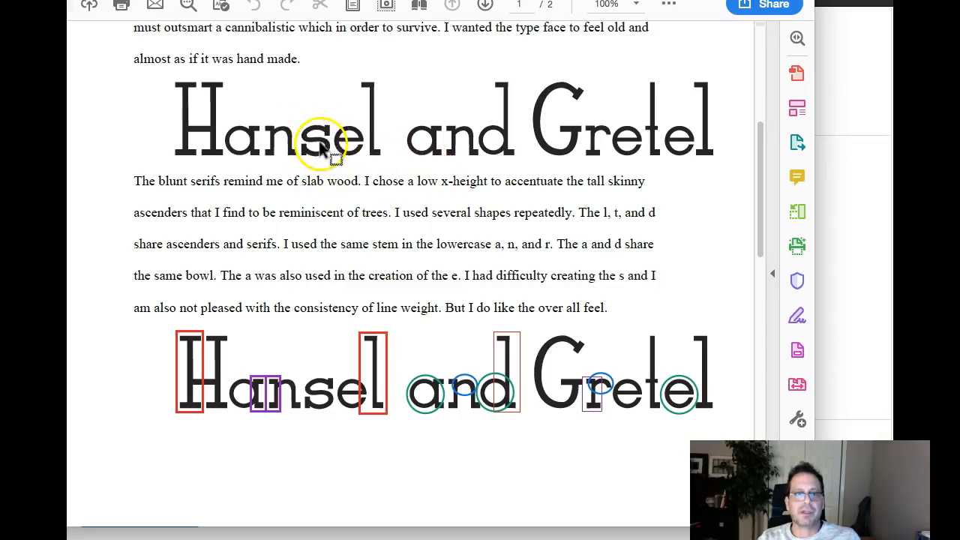
{"action": "mouse_move", "coordinate": [564, 184]}
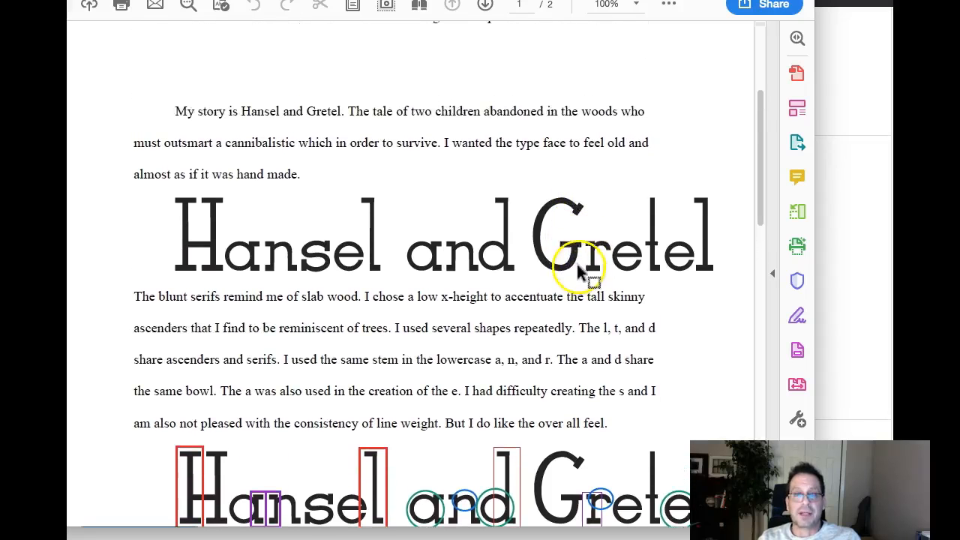
{"action": "mouse_move", "coordinate": [198, 218]}
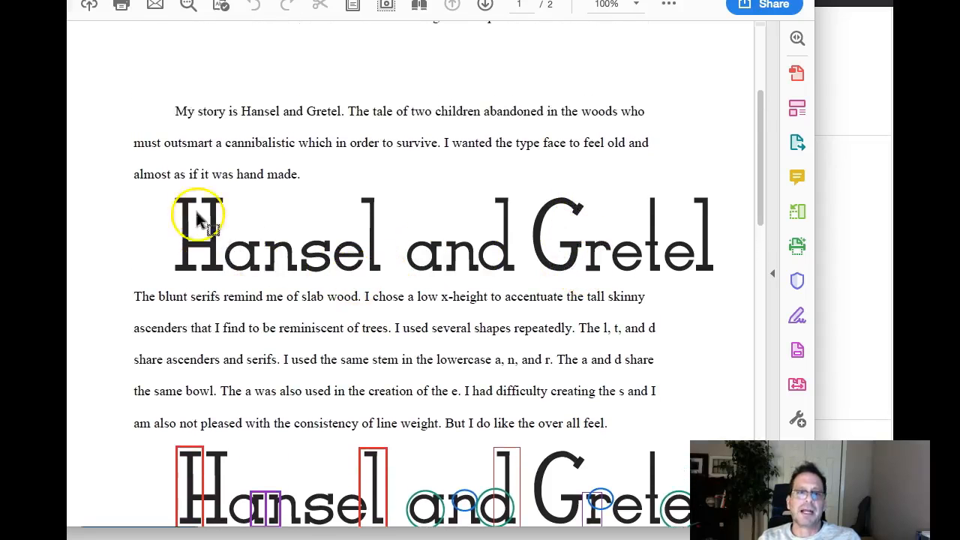
{"action": "mouse_move", "coordinate": [390, 258]}
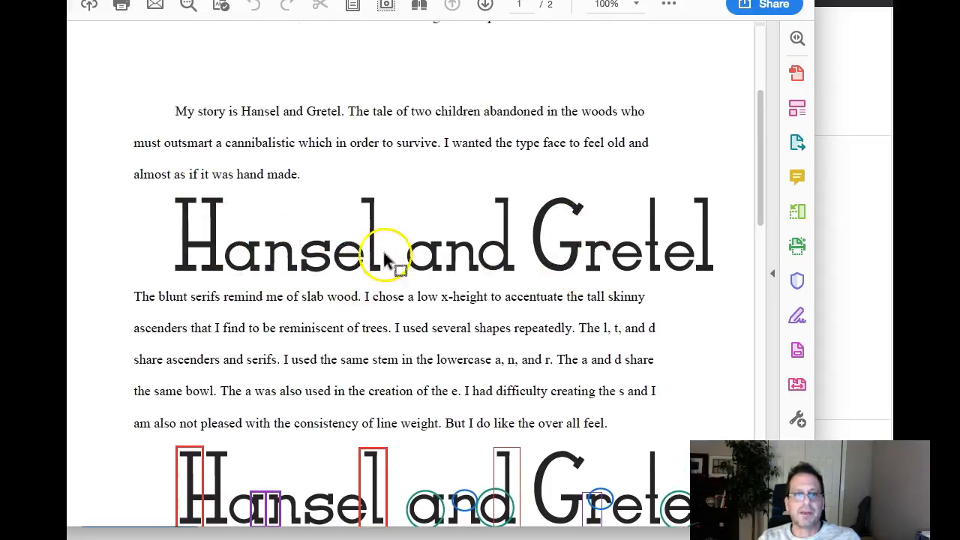
{"action": "scroll", "scroll_direction": "down", "scroll_amount": 3}
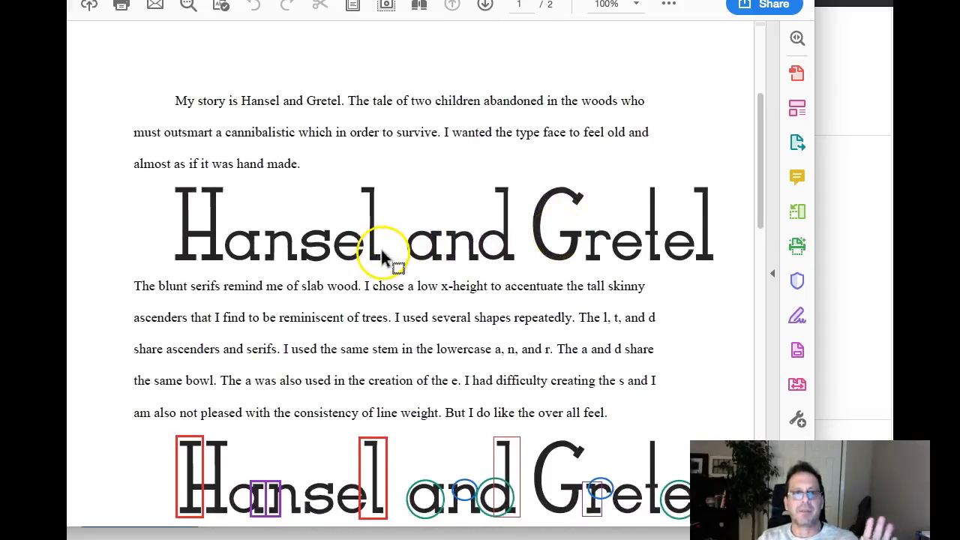
{"action": "mouse_move", "coordinate": [288, 243]}
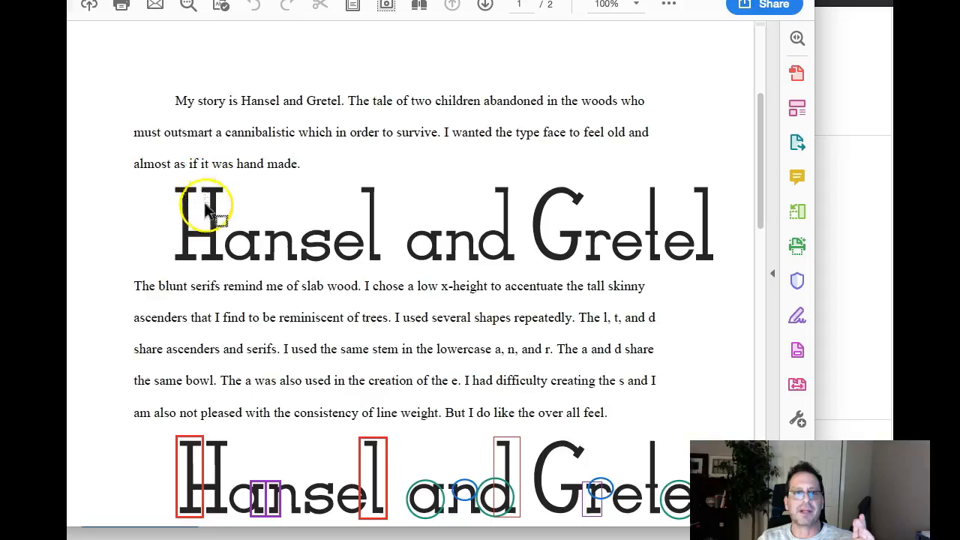
{"action": "mouse_move", "coordinate": [247, 207]}
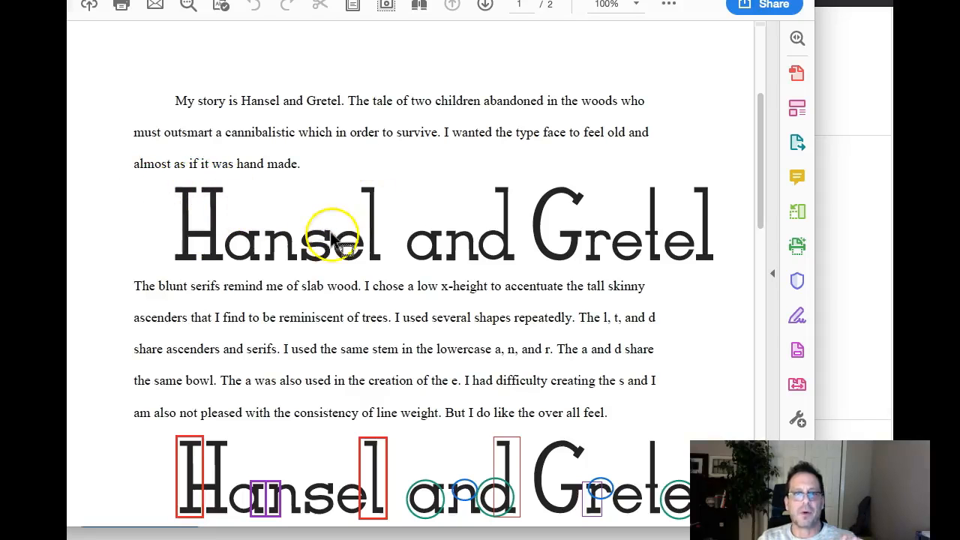
{"action": "mouse_move", "coordinate": [480, 252]}
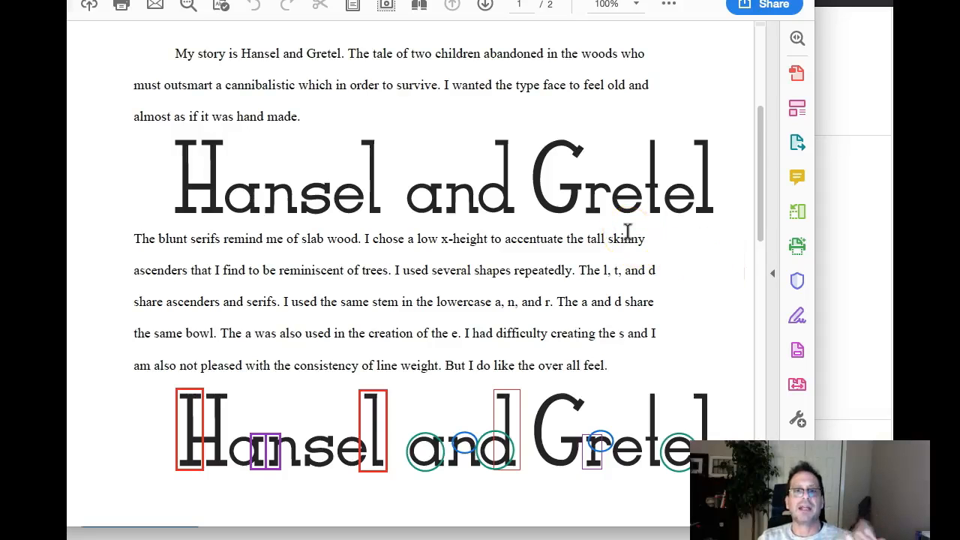
{"action": "mouse_move", "coordinate": [618, 260]}
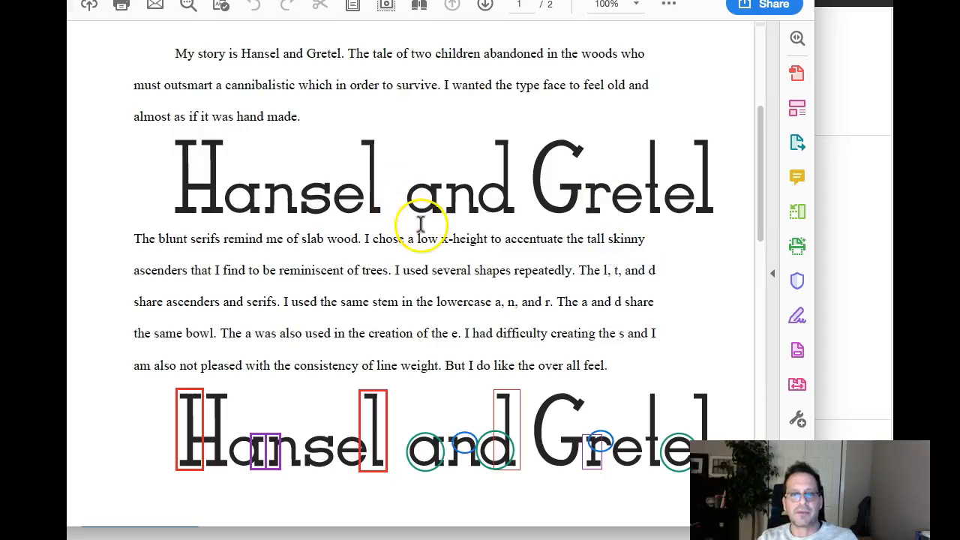
{"action": "scroll", "scroll_direction": "down", "scroll_amount": 3}
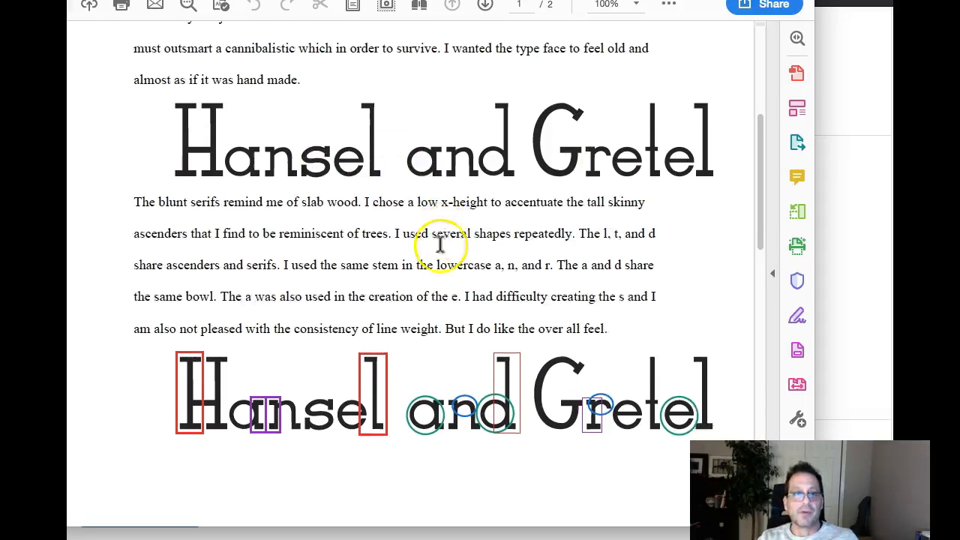